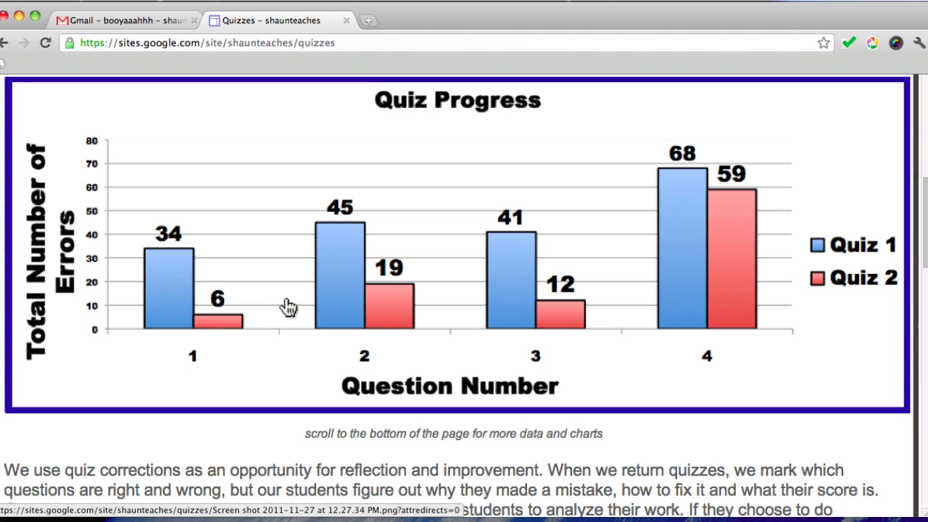
mouse_move(65, 272)
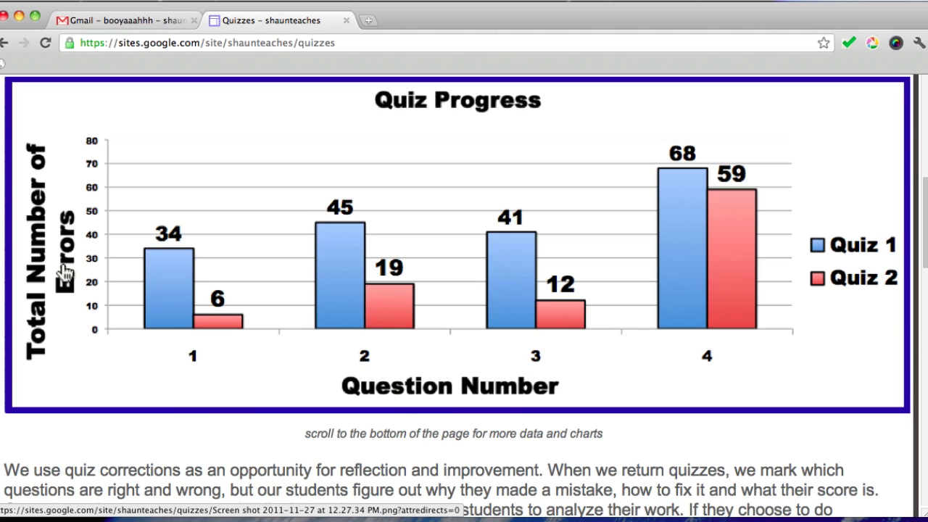
mouse_move(227, 194)
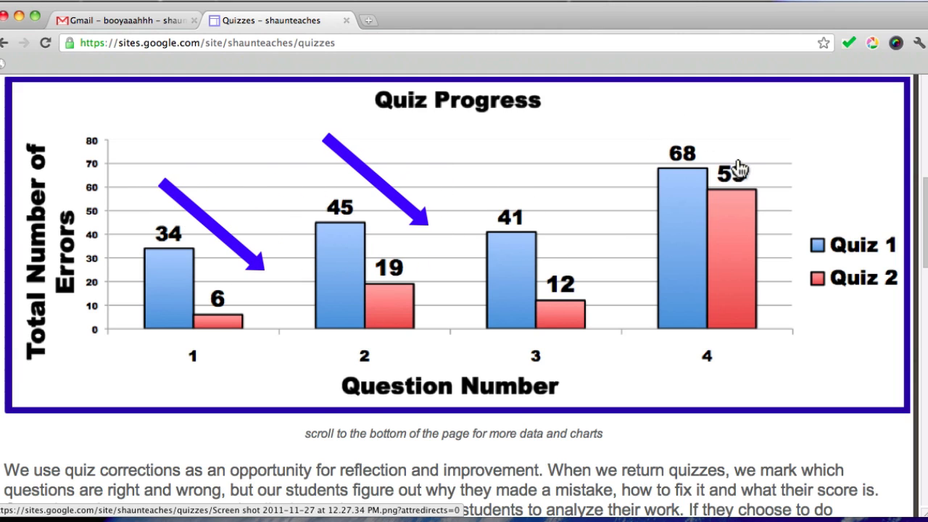
Scroll down the quiz page to the attached 'quiz results for publication.xls' spreadsheet.
scroll(down, 3)
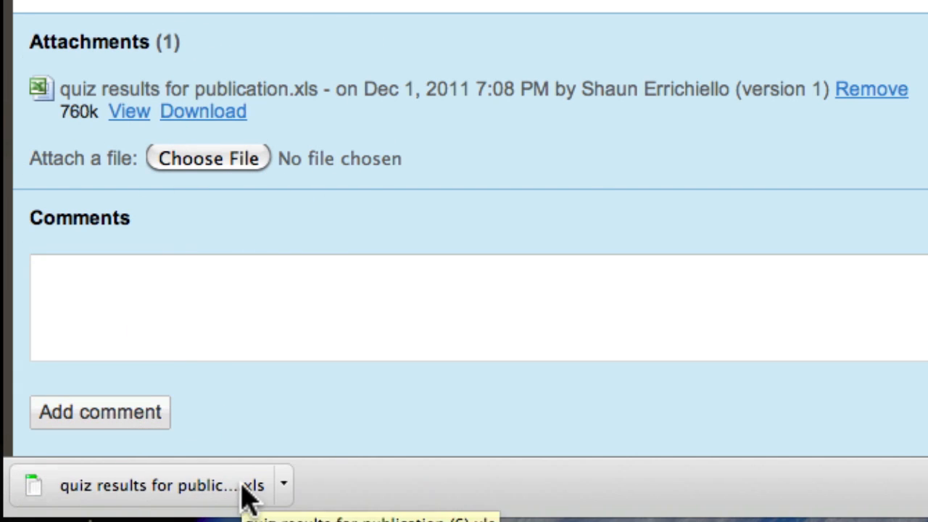
Open the downloaded 'quiz results for publication.xls' in Excel from the download bar.
click(152, 485)
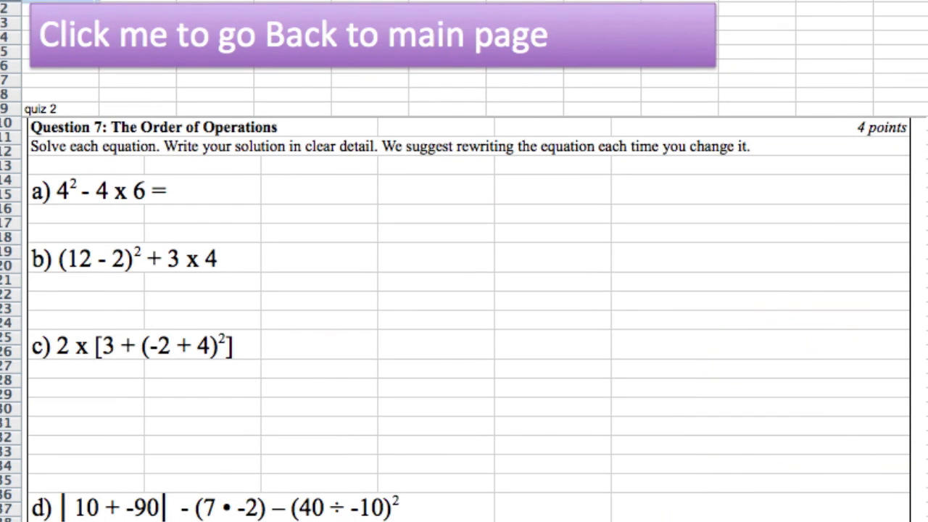